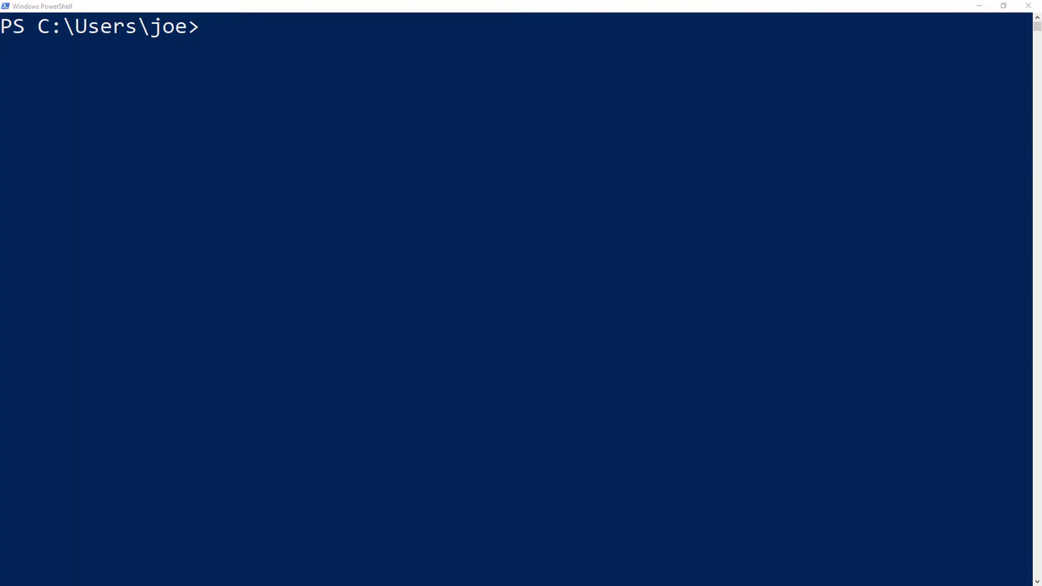
# Open an SSH session to 23.235.204.215 as root and submit the password.
pyautogui.write('ssh root@23.235.204.215')
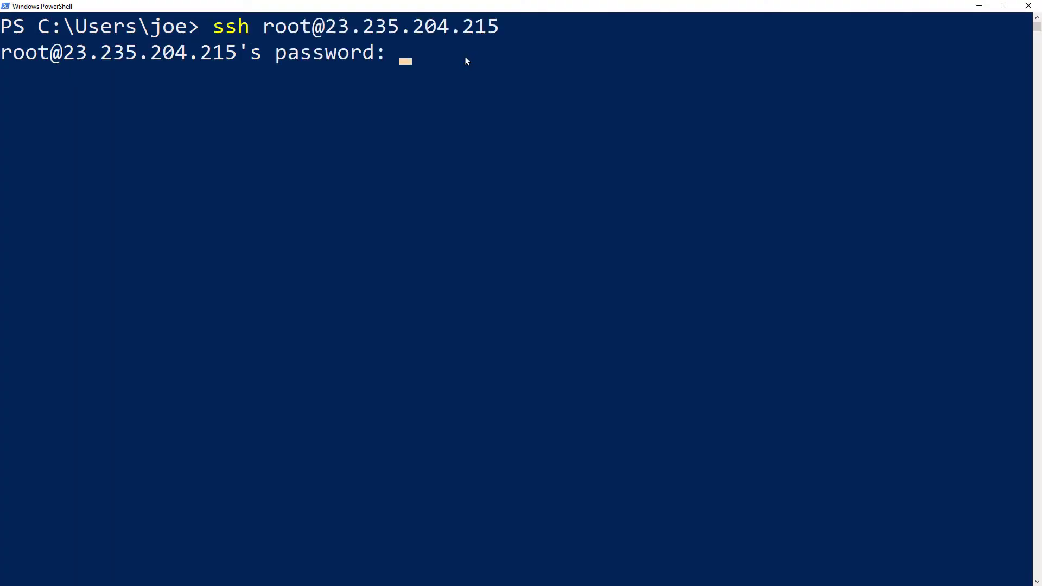
pyautogui.press('Enter')
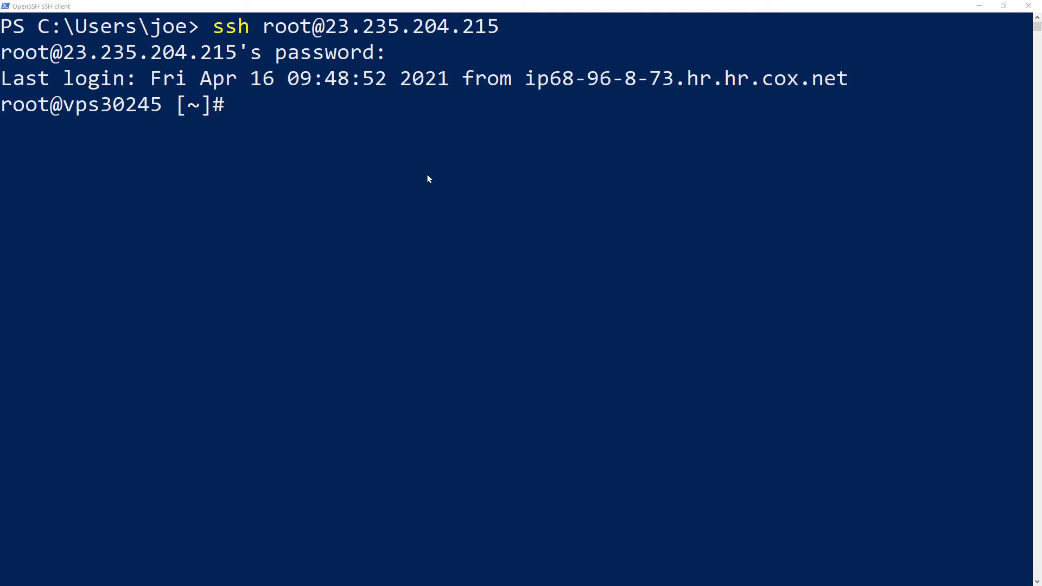
# Create the ccimh3_test database for user ccimh3 with uapi Mysql create_database.
pyautogui.write('uapi --user=ccimh3 Mysql create_database name=ccimh3_test')
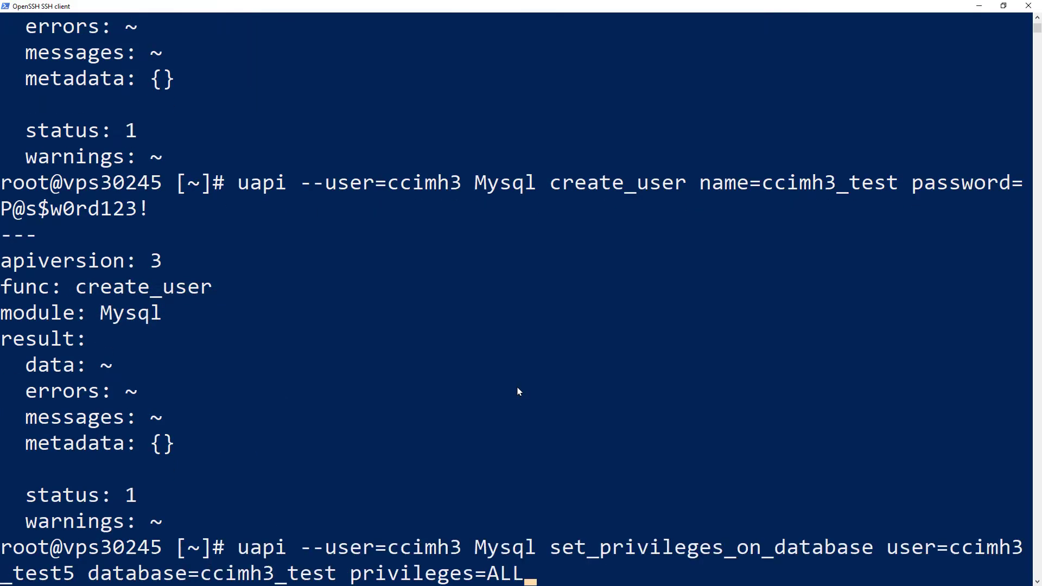
pyautogui.moveTo(546, 346)
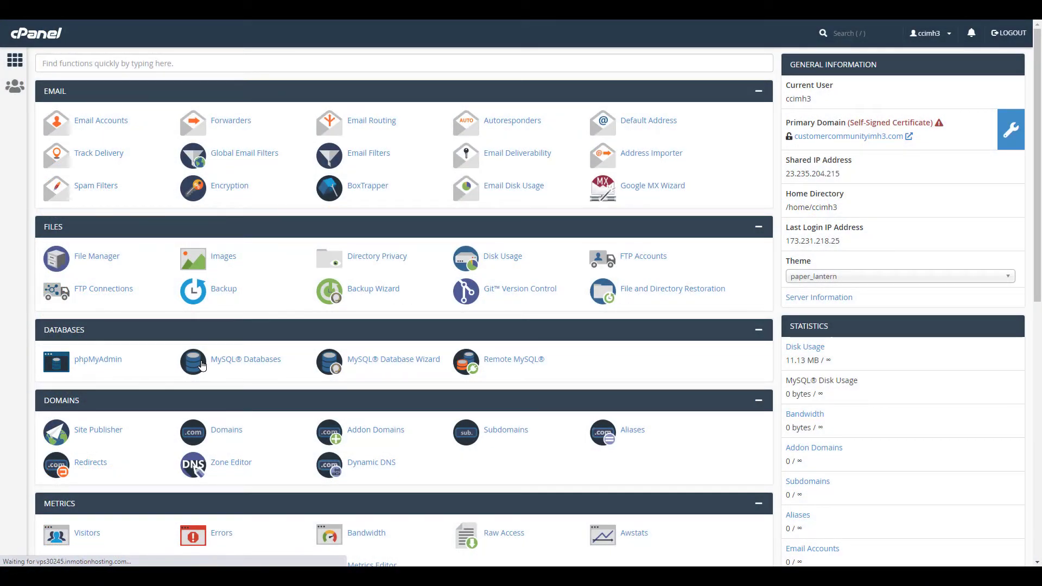
# View Current Databases in cPanel showing ccimh3_test with privileged user ccimh3_test5.
pyautogui.click(245, 359)
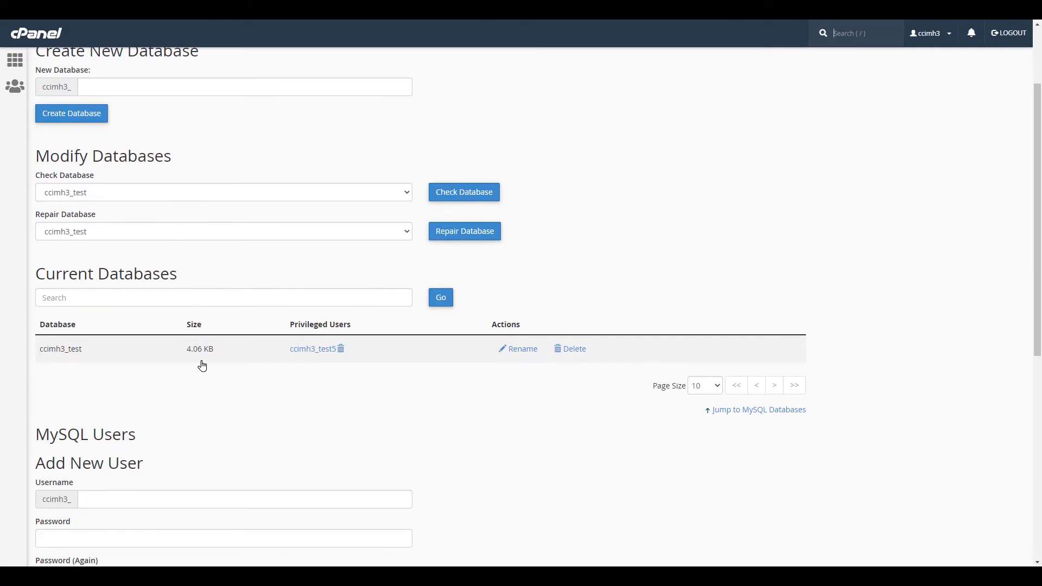
pyautogui.scroll(-3)
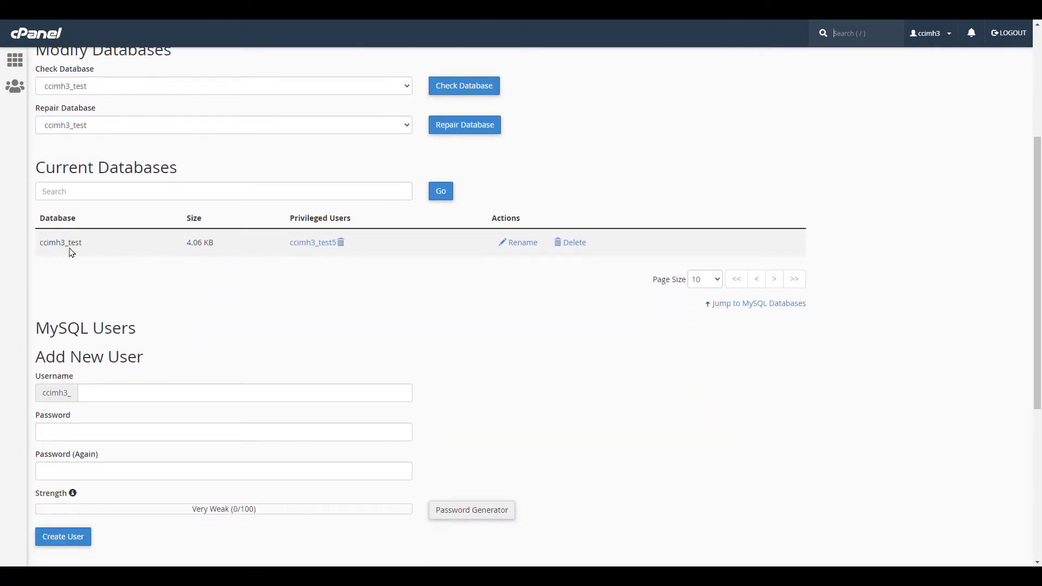
pyautogui.moveTo(319, 247)
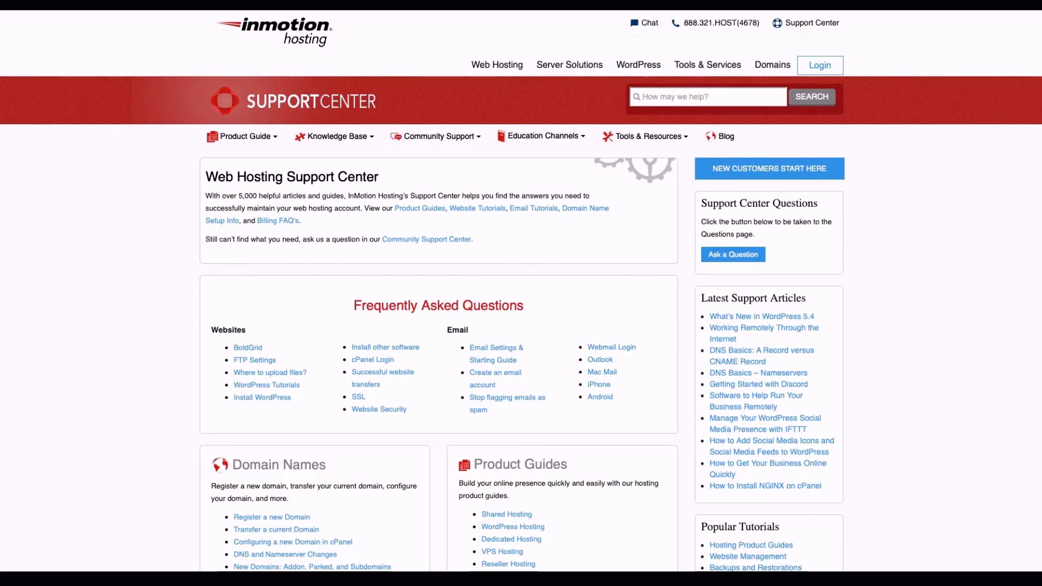
# Sign in to the InMotion Account Management Panel from the Support Center header.
pyautogui.click(819, 65)
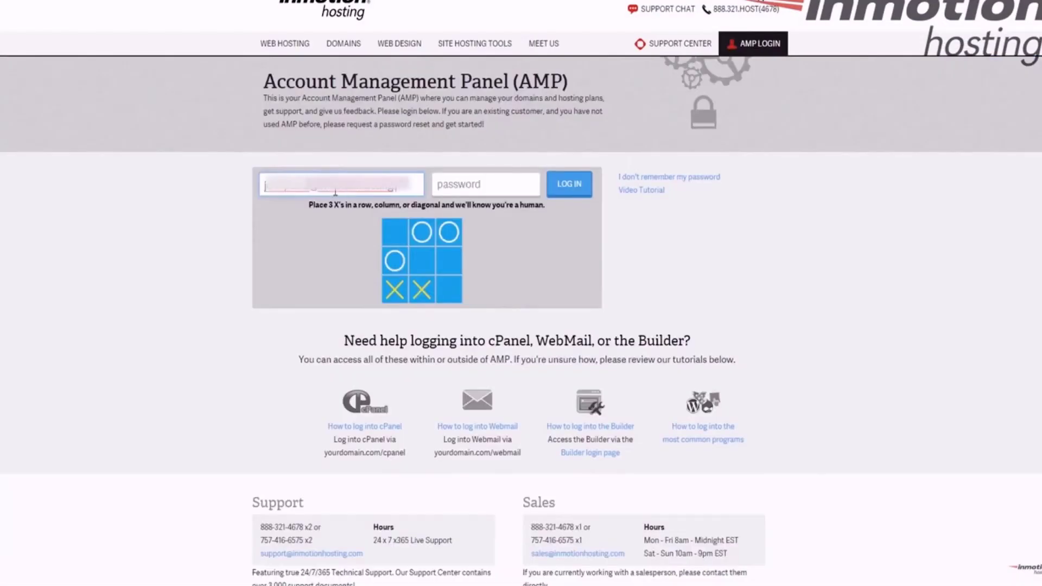
pyautogui.click(568, 183)
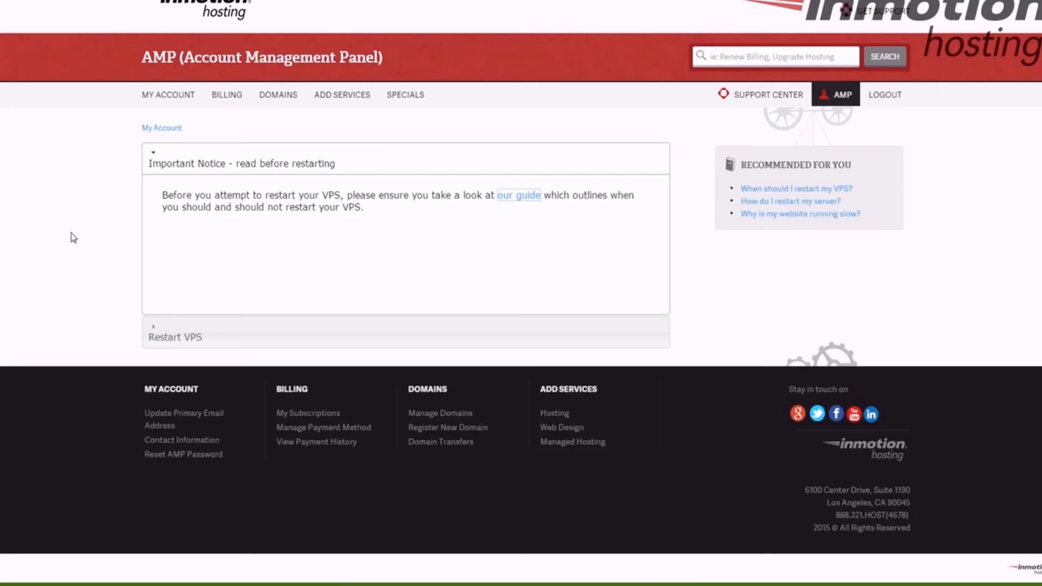